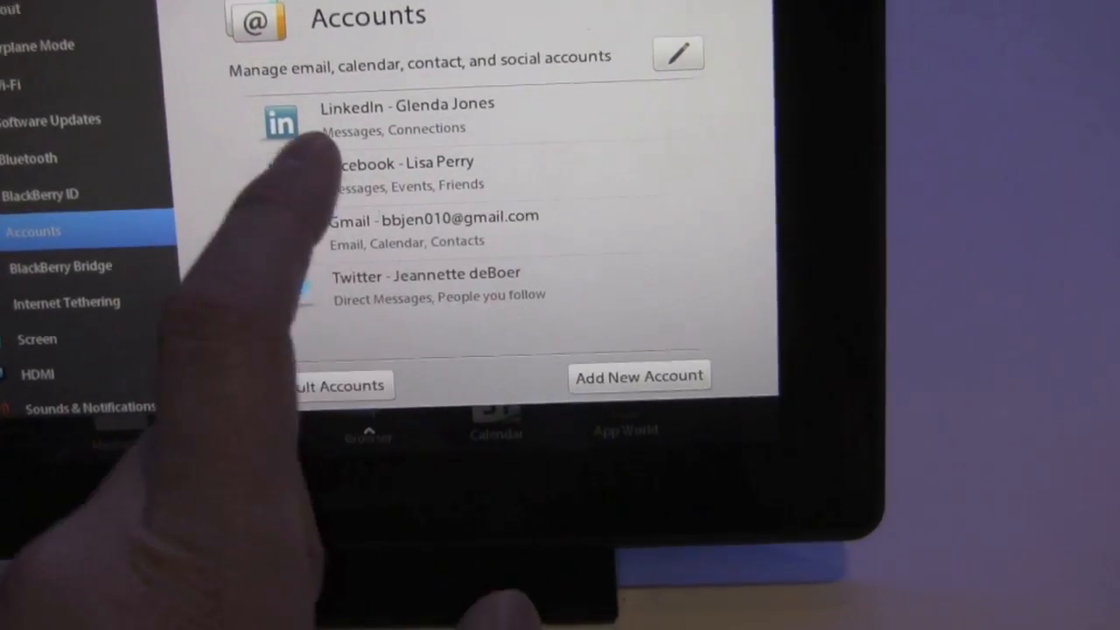
Step: Open the Facebook entry from the Accounts list to view its email, password and birthday reminders
{"action": "left_click", "coordinate": [402, 173]}
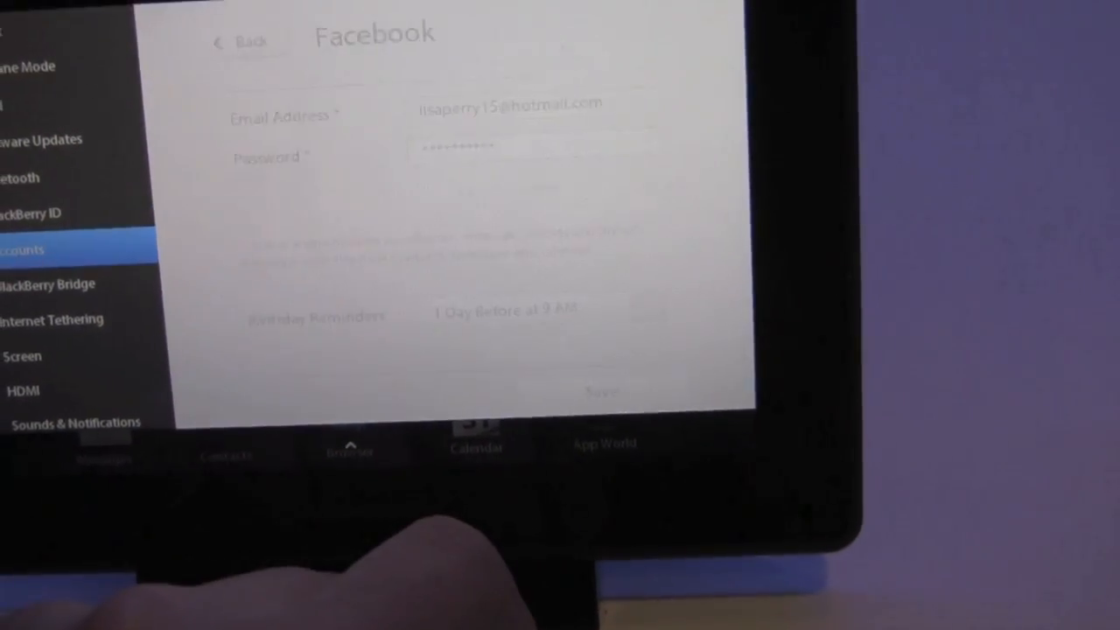